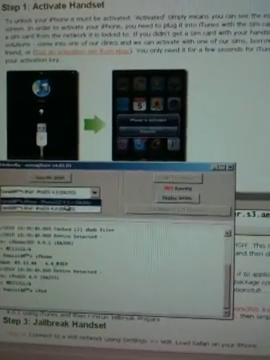
scroll(down, 3)
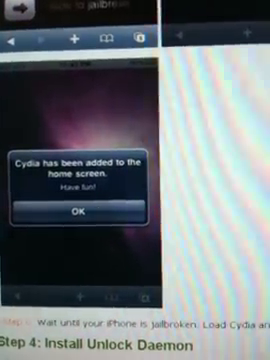
scroll(down, 3)
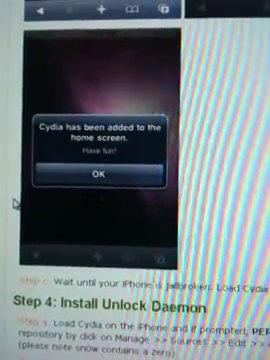
scroll(down, 3)
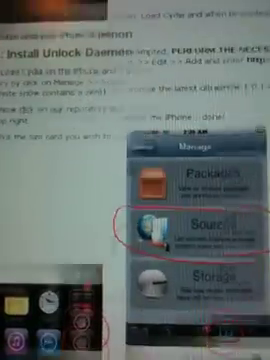
scroll(down, 3)
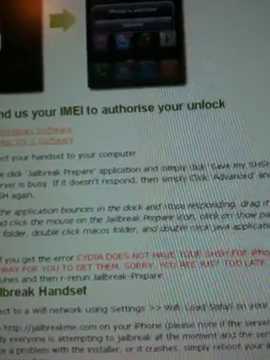